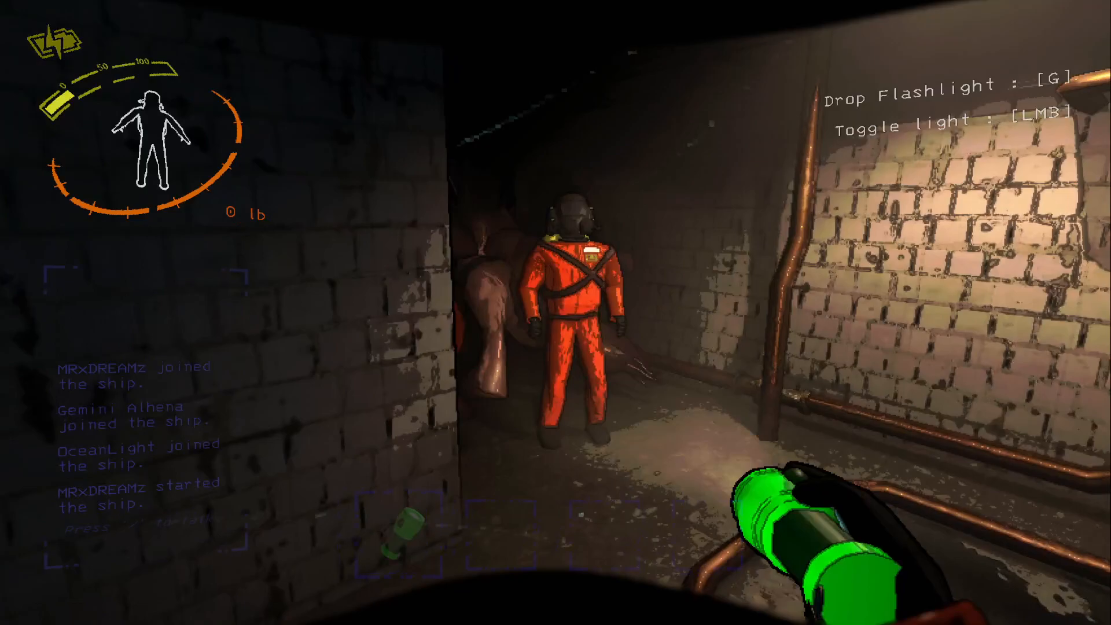
left_click(556, 312)
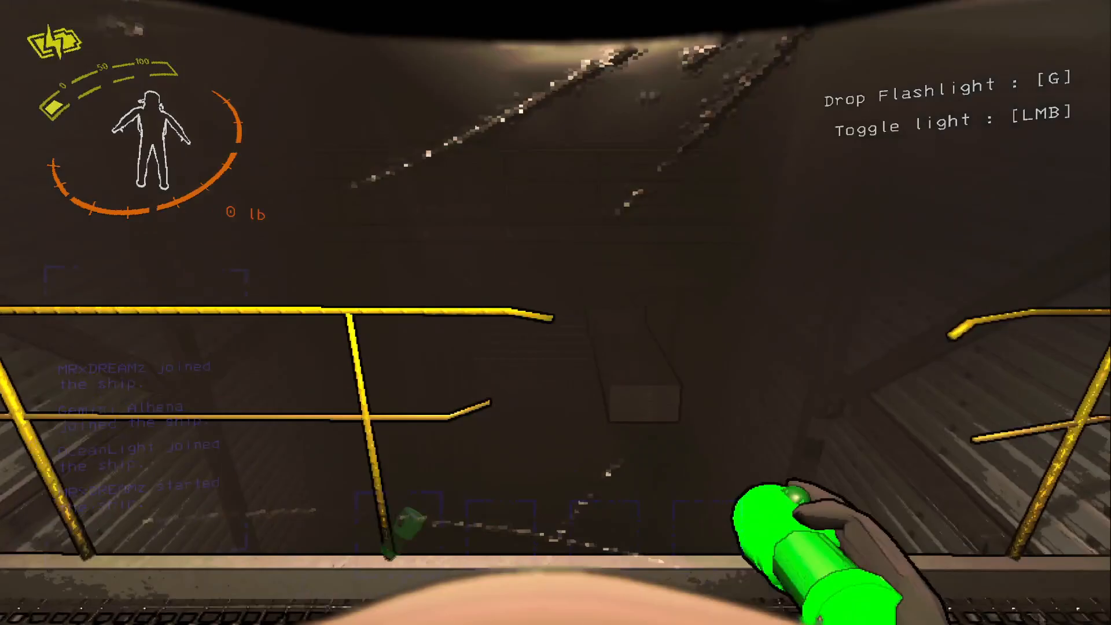
mouse_move(556, 313)
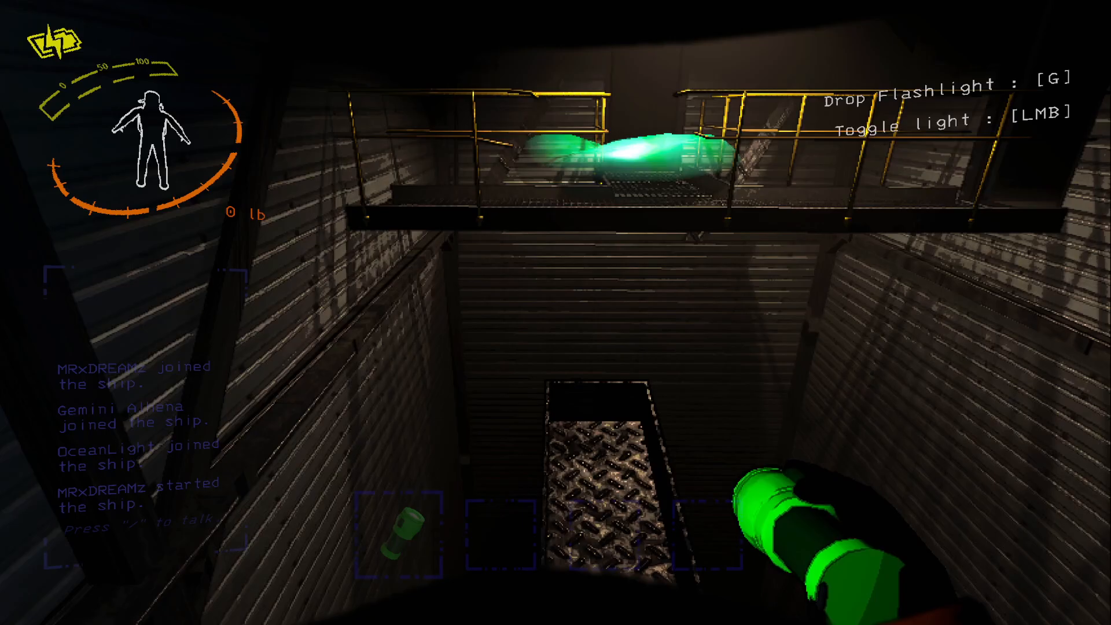
mouse_move(555, 312)
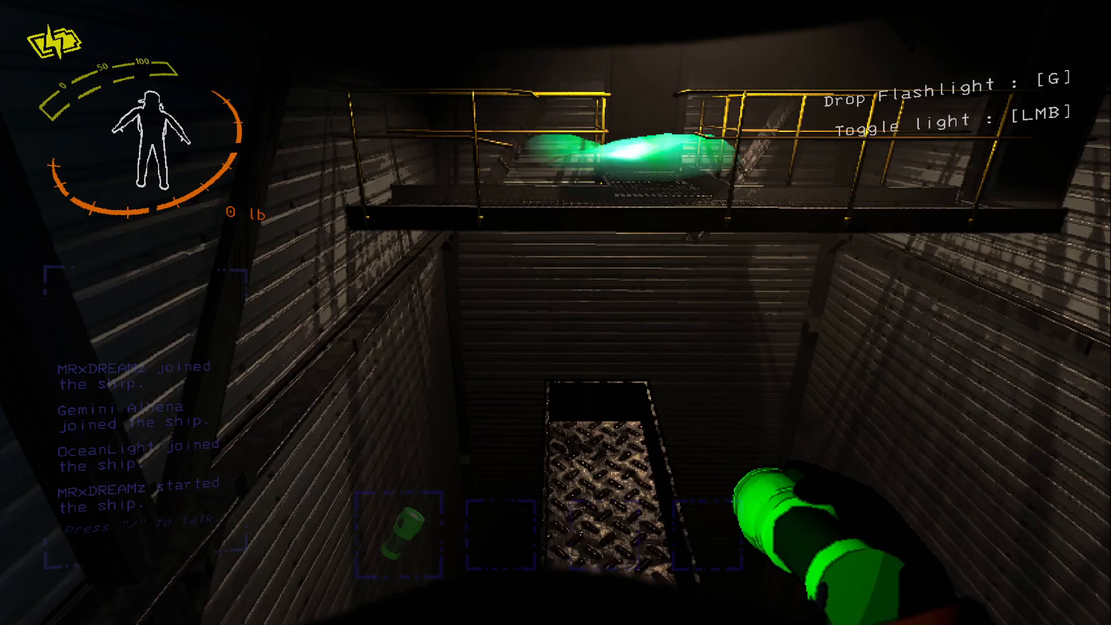